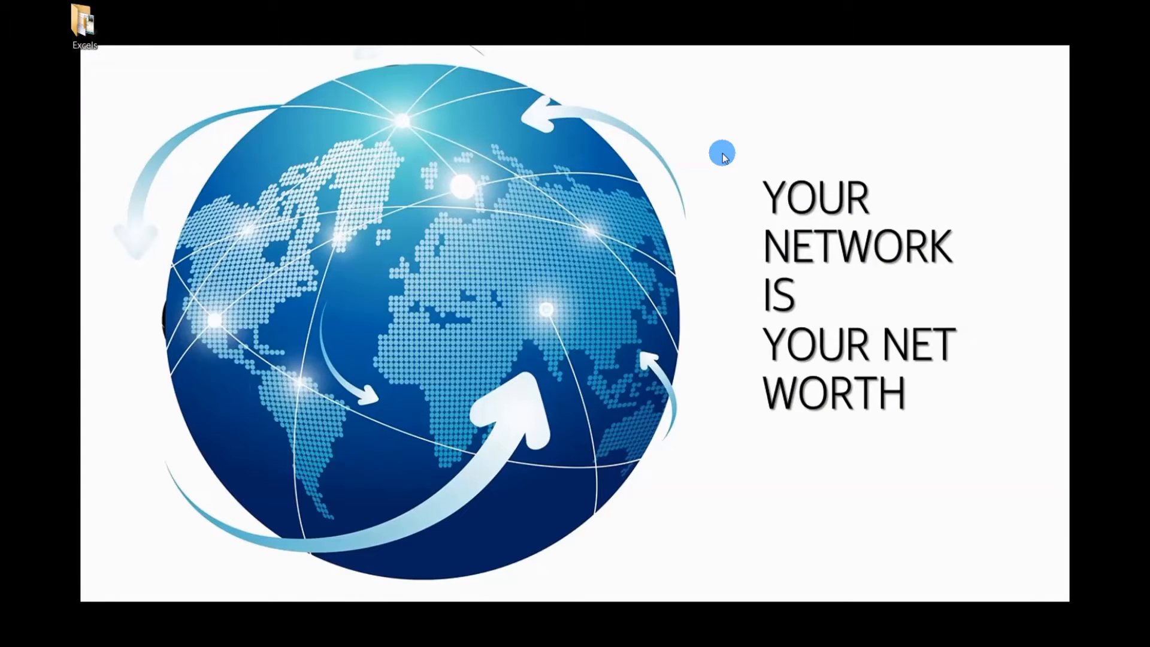
# Step: Browse the Excels folder's files in Explorer, then launch Google Chrome
pyautogui.doubleClick(83, 24)
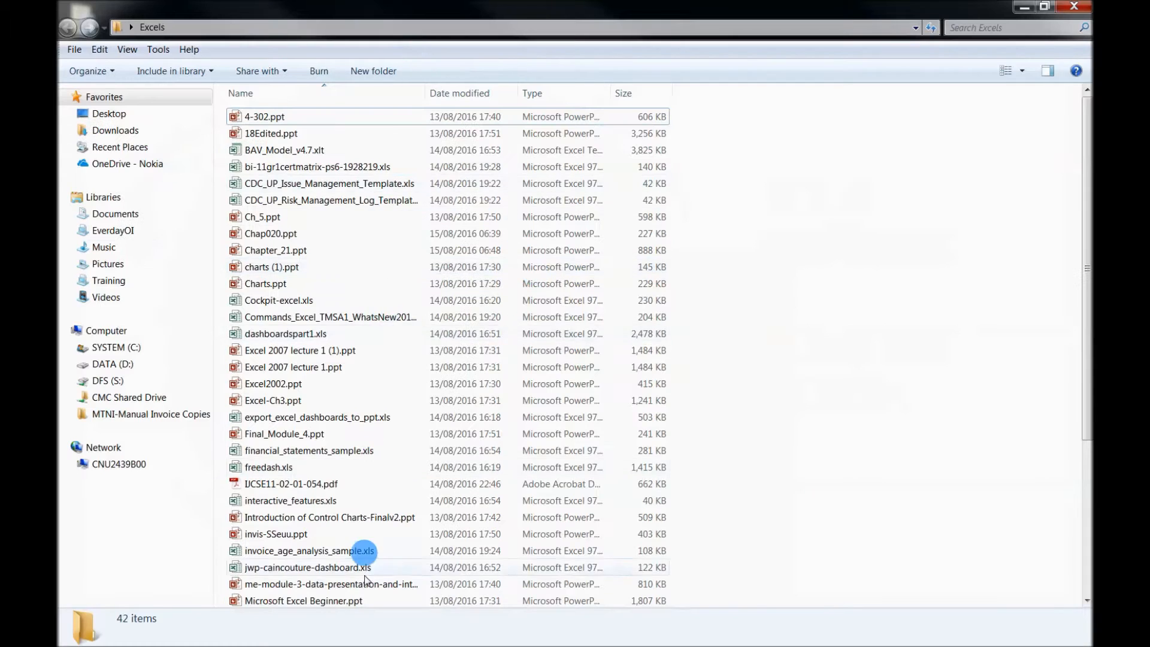
pyautogui.moveTo(804, 362)
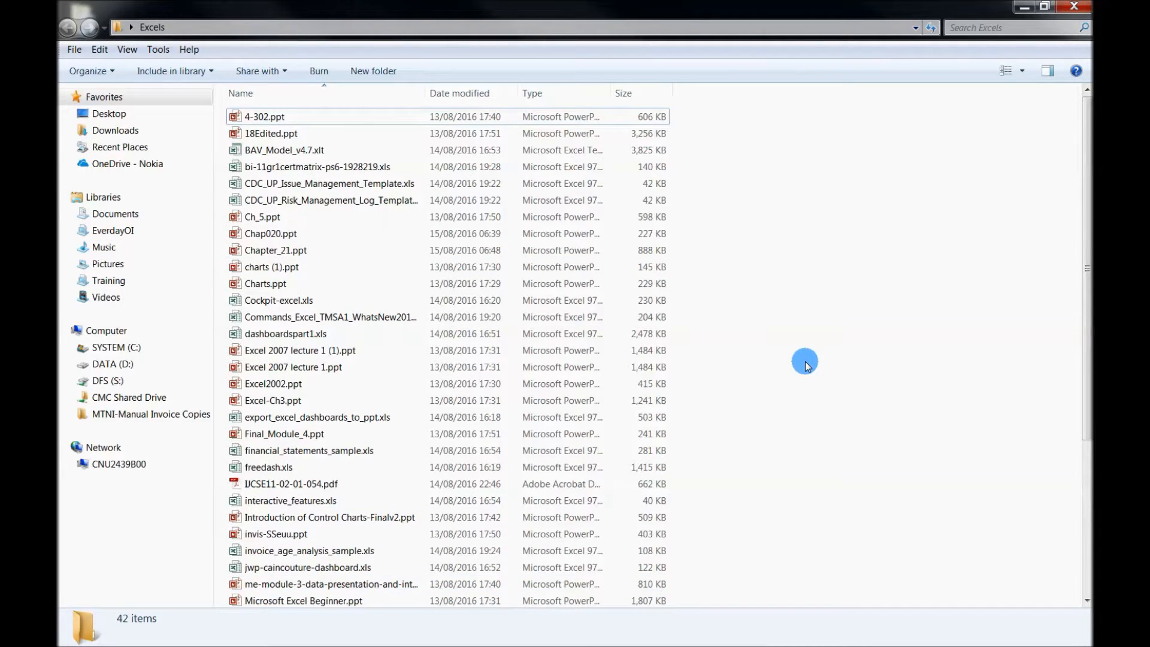
pyautogui.moveTo(380, 151)
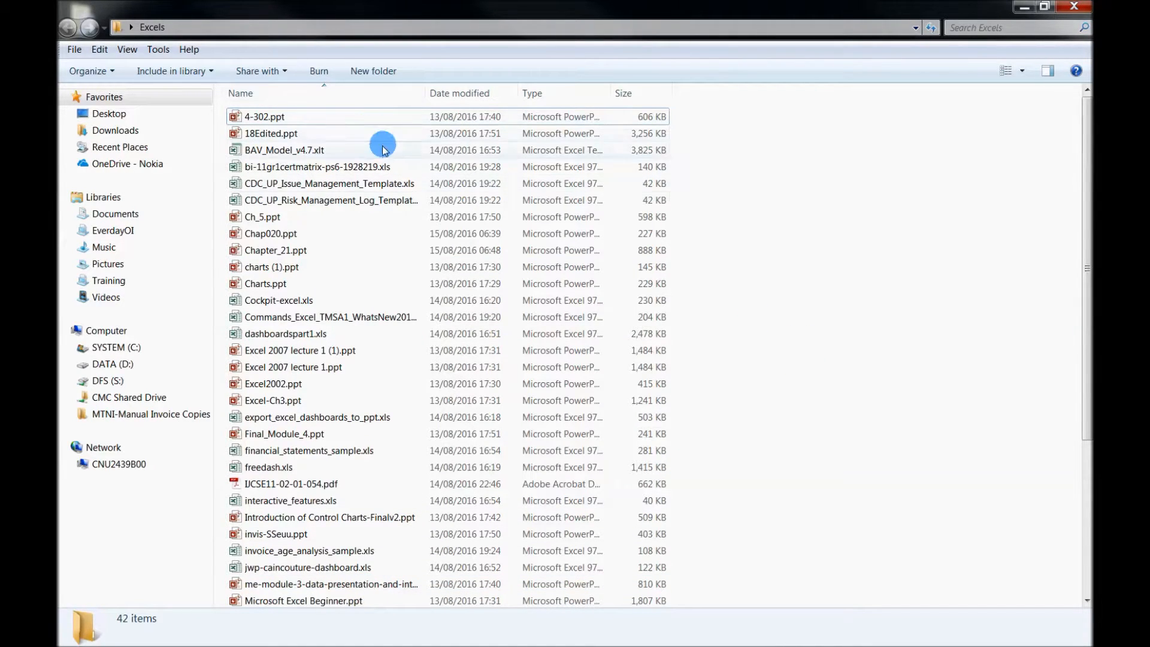
pyautogui.scroll(-3)
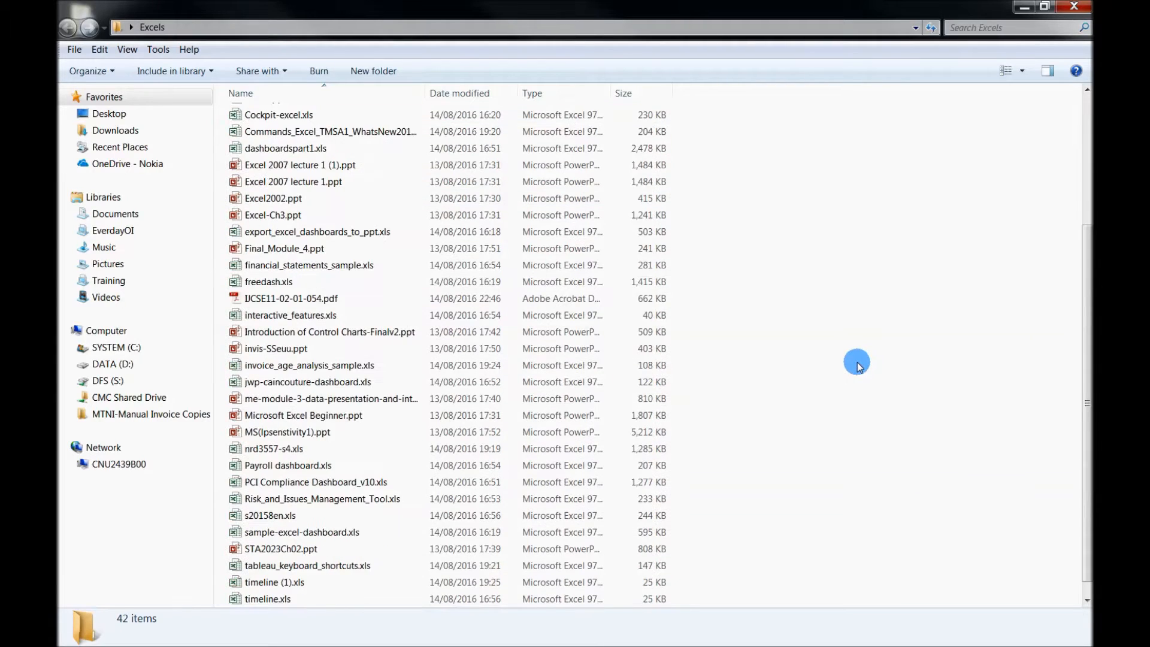
pyautogui.scroll(3)
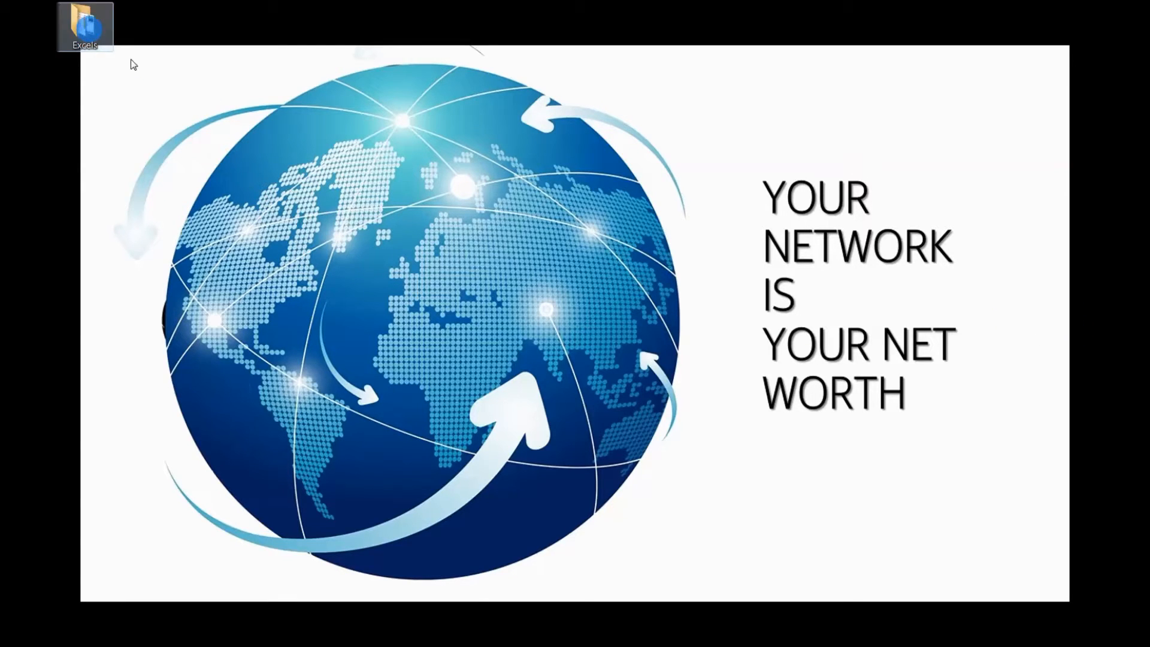
pyautogui.doubleClick(84, 22)
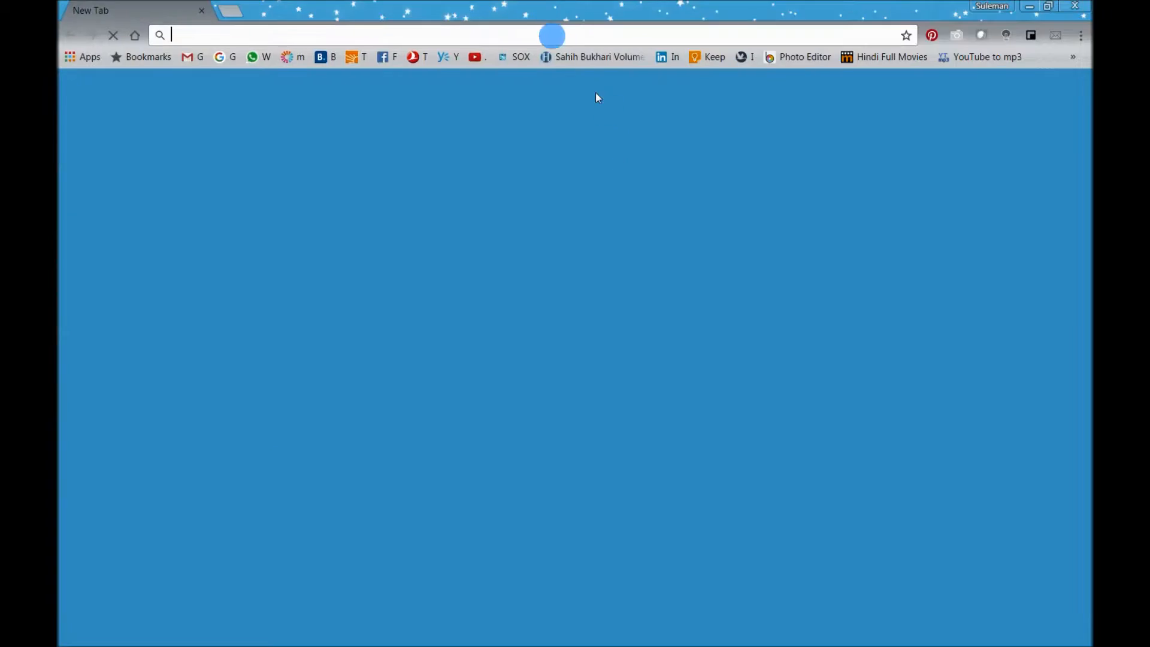
pyautogui.write('D:\\userdata\\suquresh\\Desktop\\Excels')
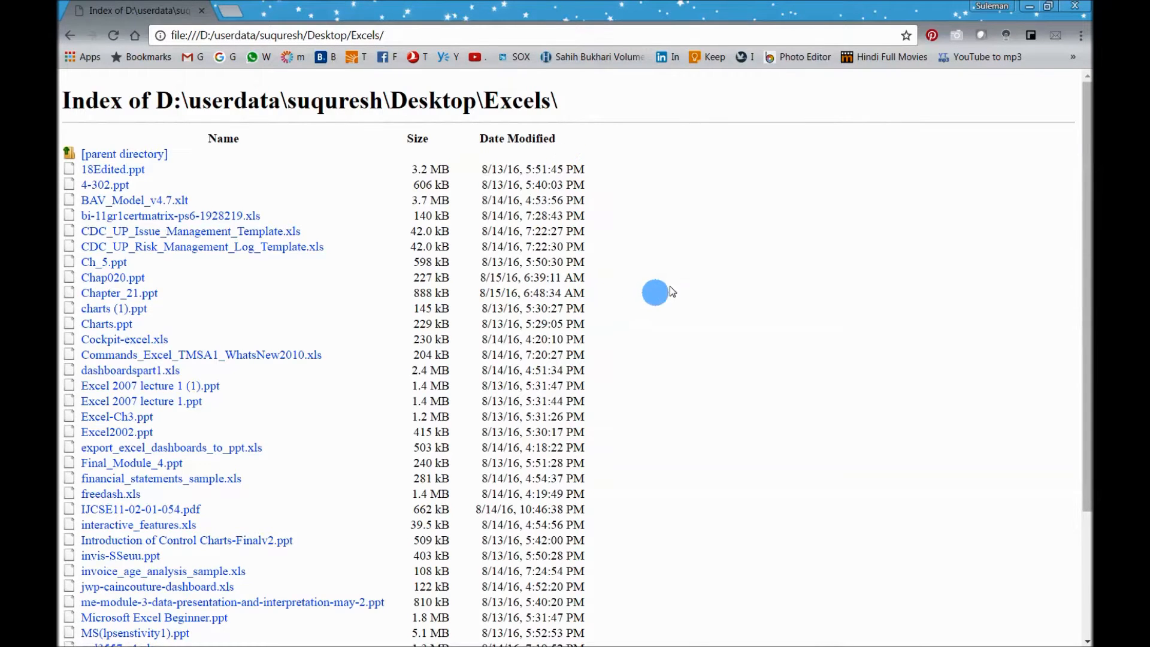
pyautogui.moveTo(642, 404)
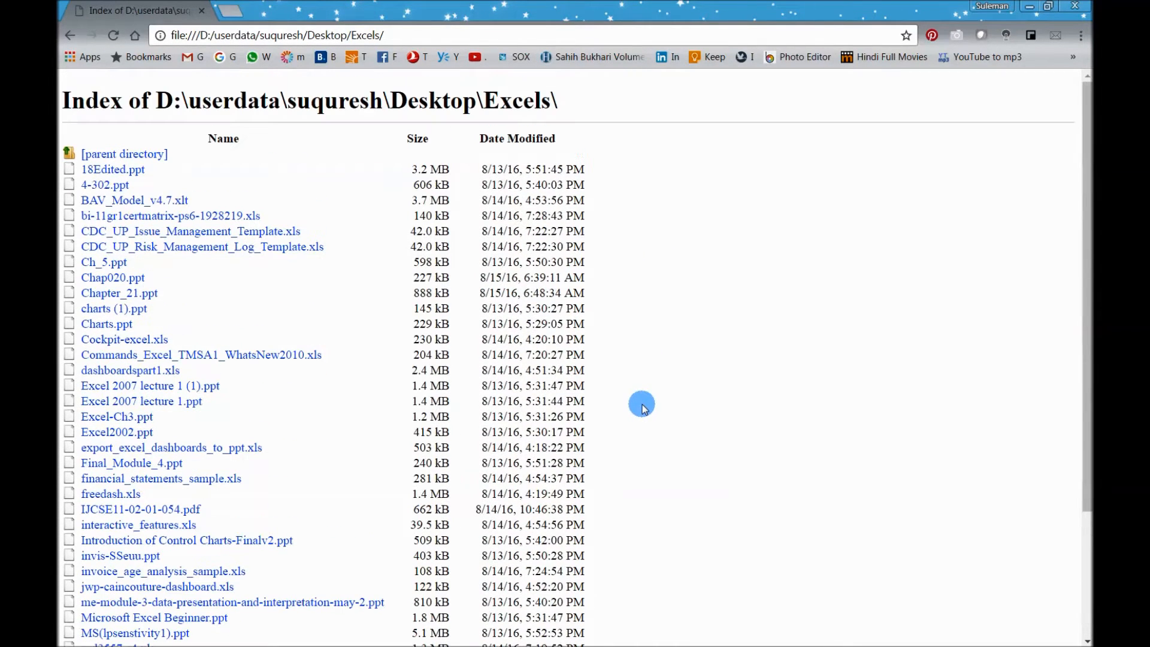
pyautogui.moveTo(652, 381)
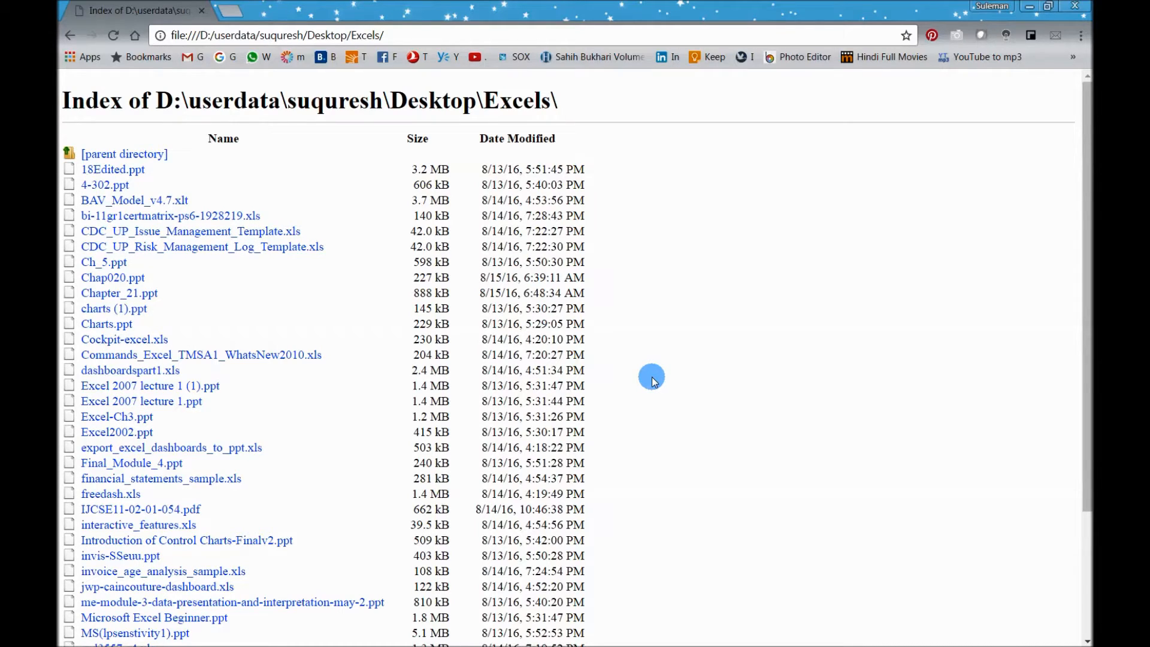
pyautogui.moveTo(677, 376)
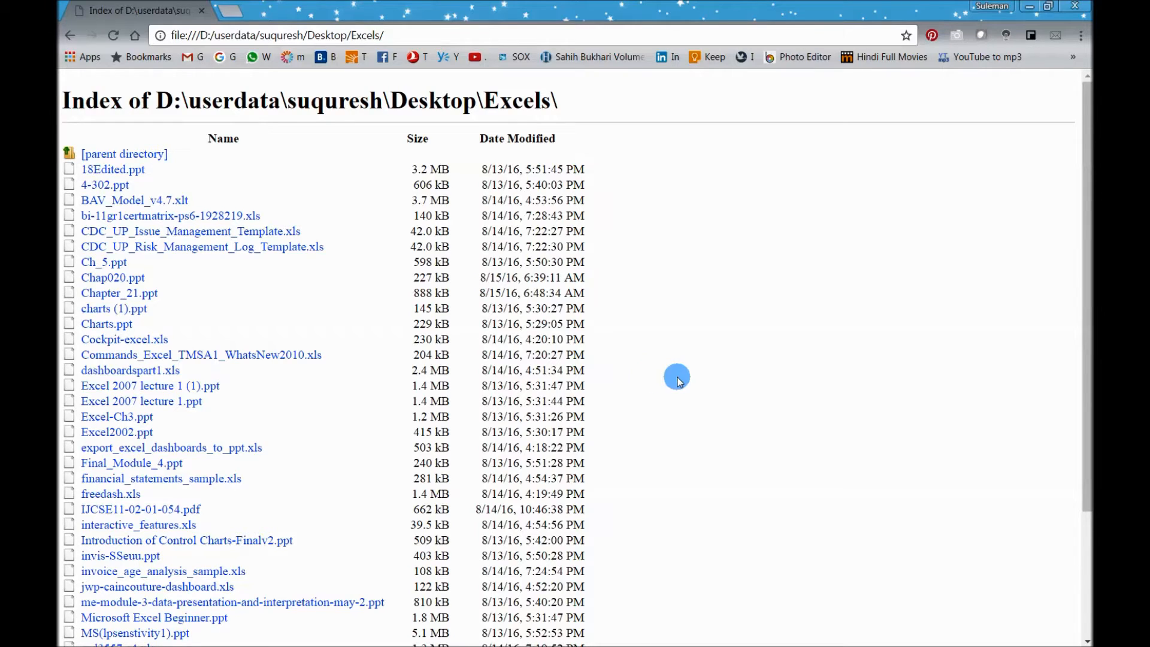
pyautogui.moveTo(759, 263)
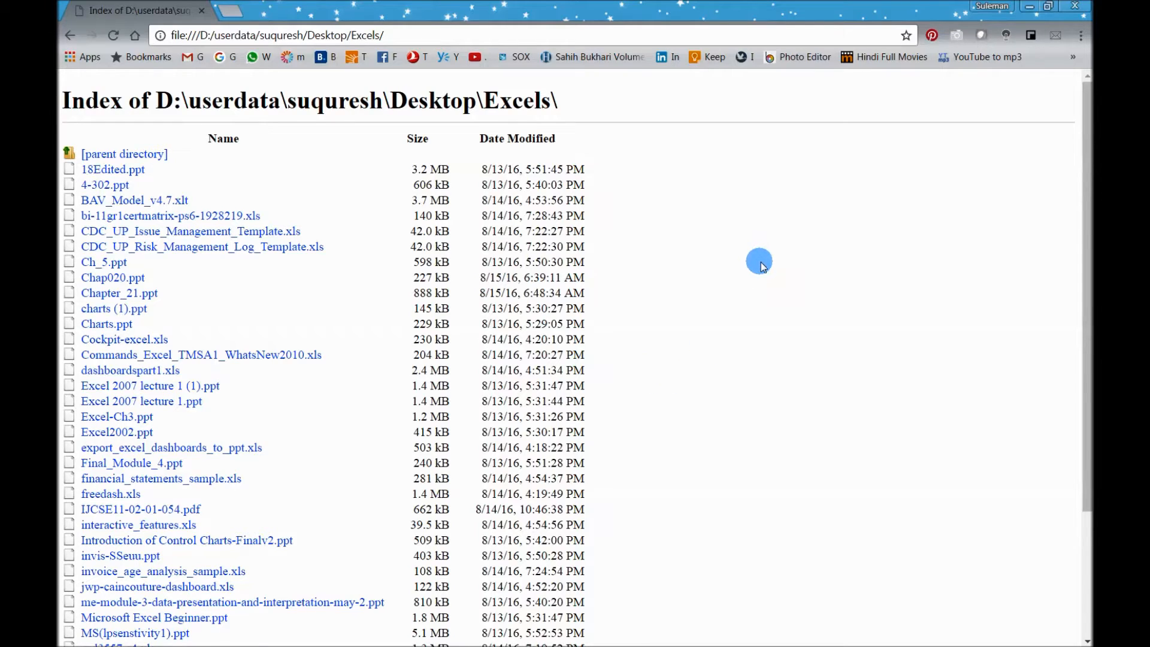
pyautogui.press('ctrl+s')
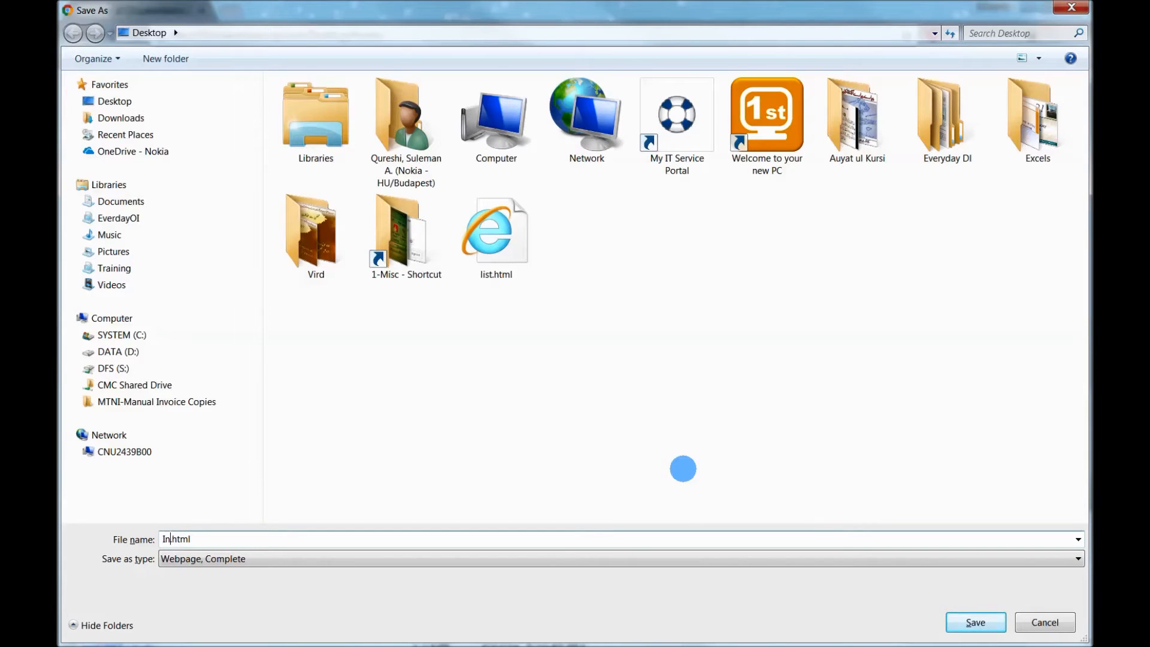
# Step: Save the index page to the Desktop as Index.html, Webpage Complete
pyautogui.write('dex')
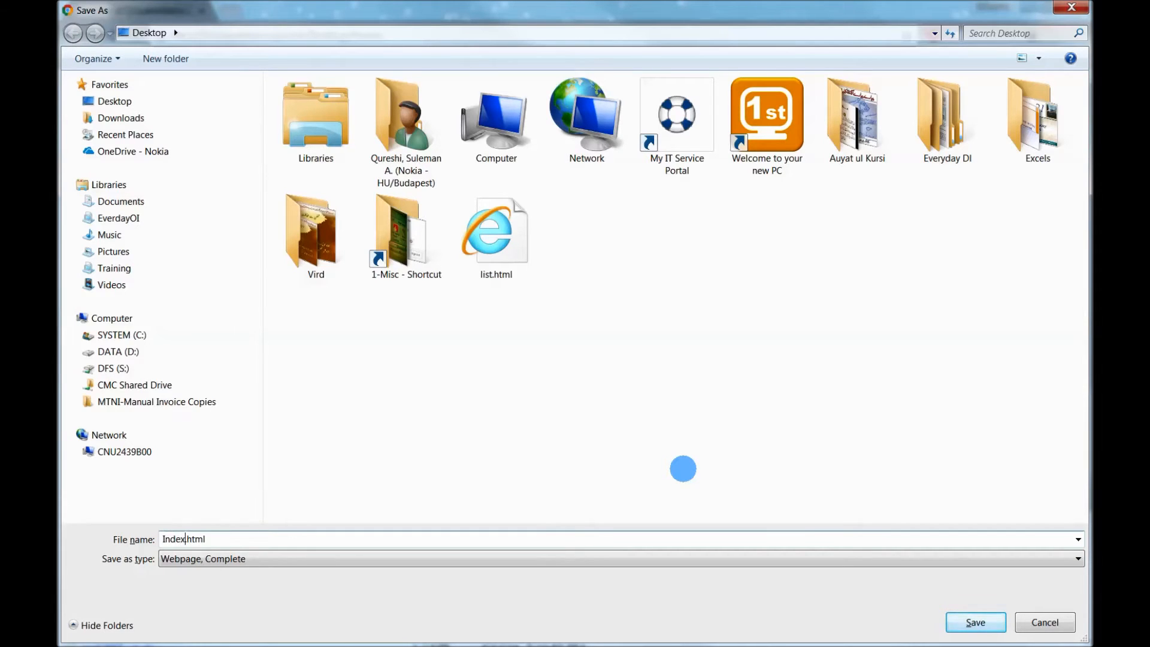
pyautogui.click(975, 621)
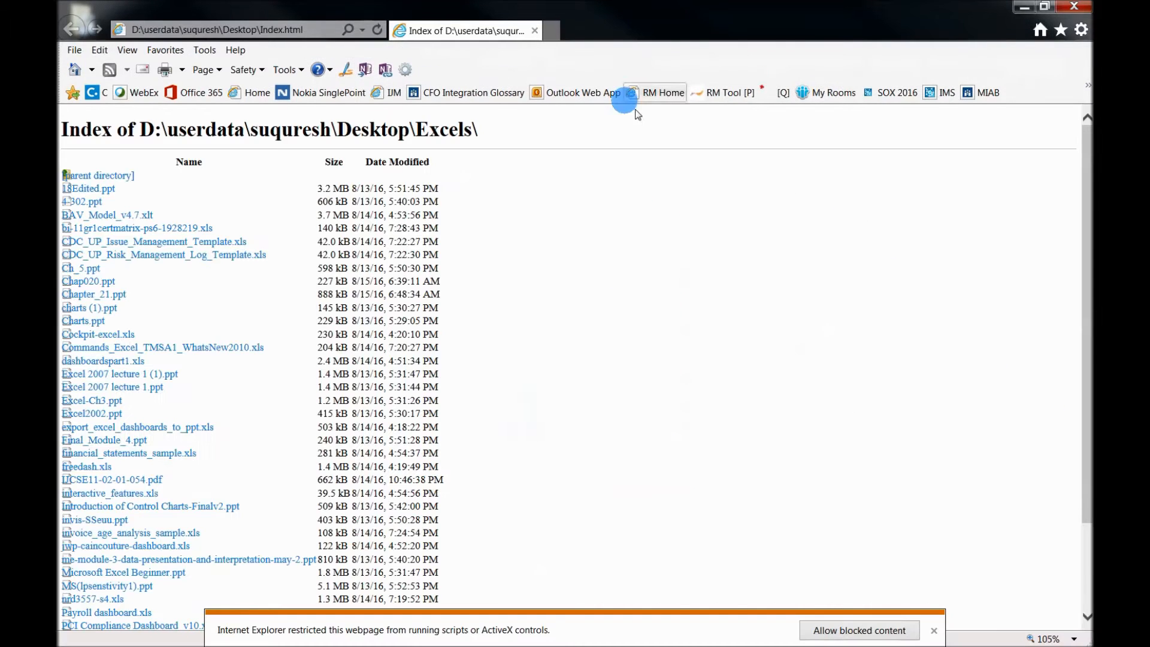
pyautogui.moveTo(936, 630)
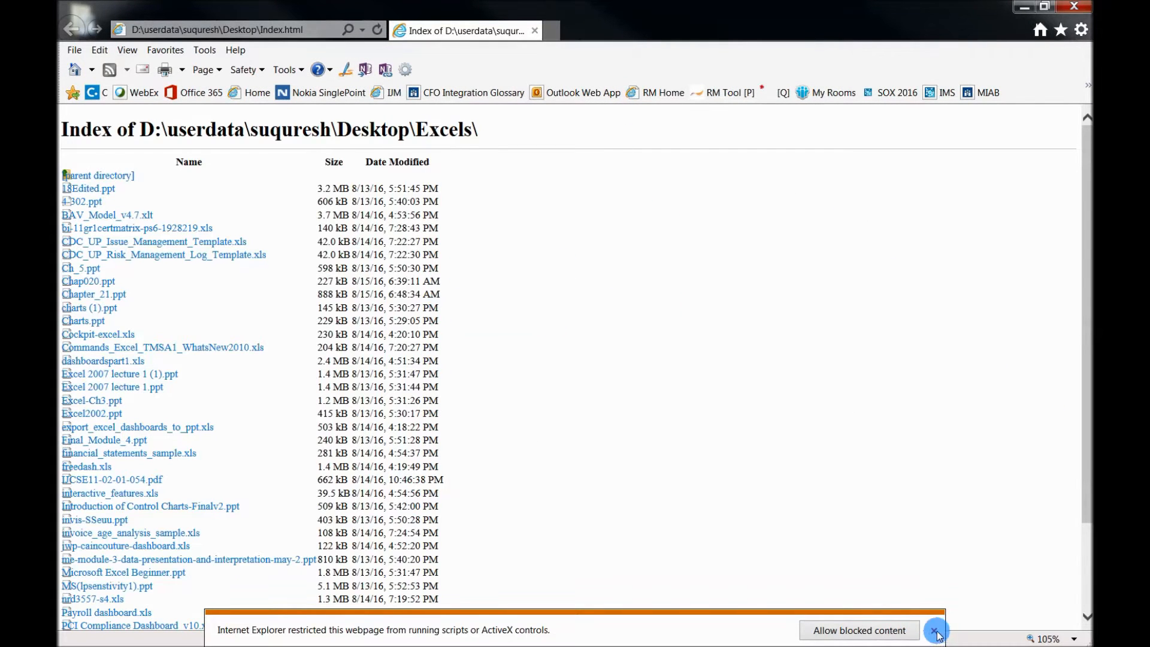
# Step: Dismiss the restricted-scripts notice on Index.html in Internet Explorer
pyautogui.click(937, 630)
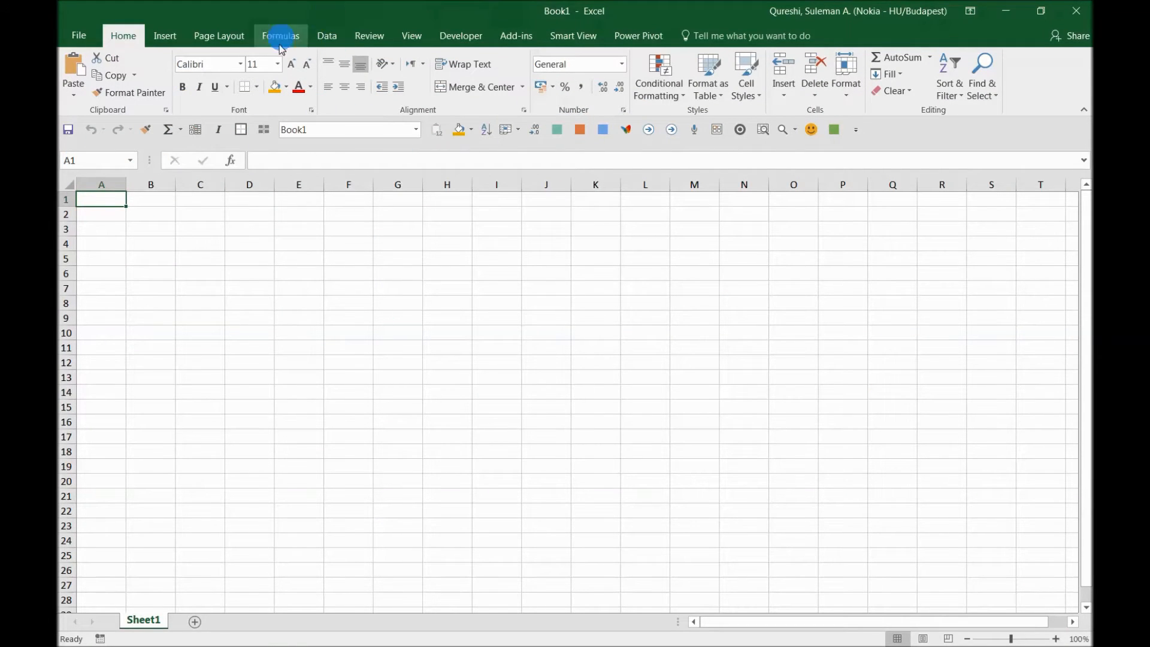
# Step: Start a From Web query via Data > Get External Data in the blank workbook
pyautogui.click(325, 35)
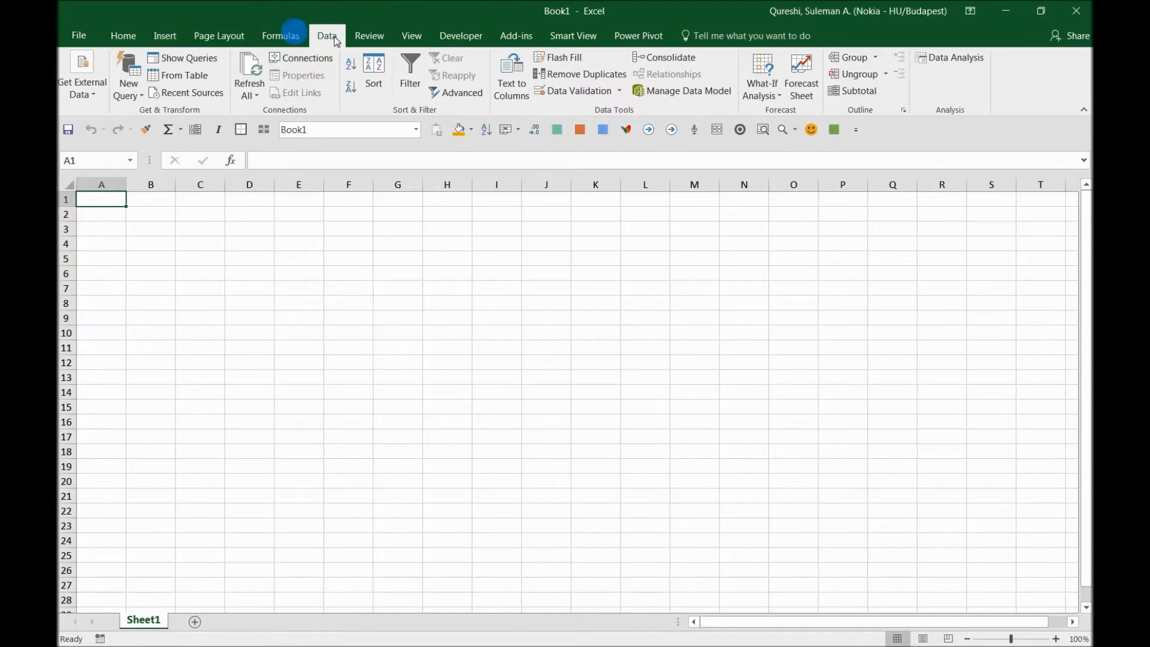
pyautogui.moveTo(83, 80)
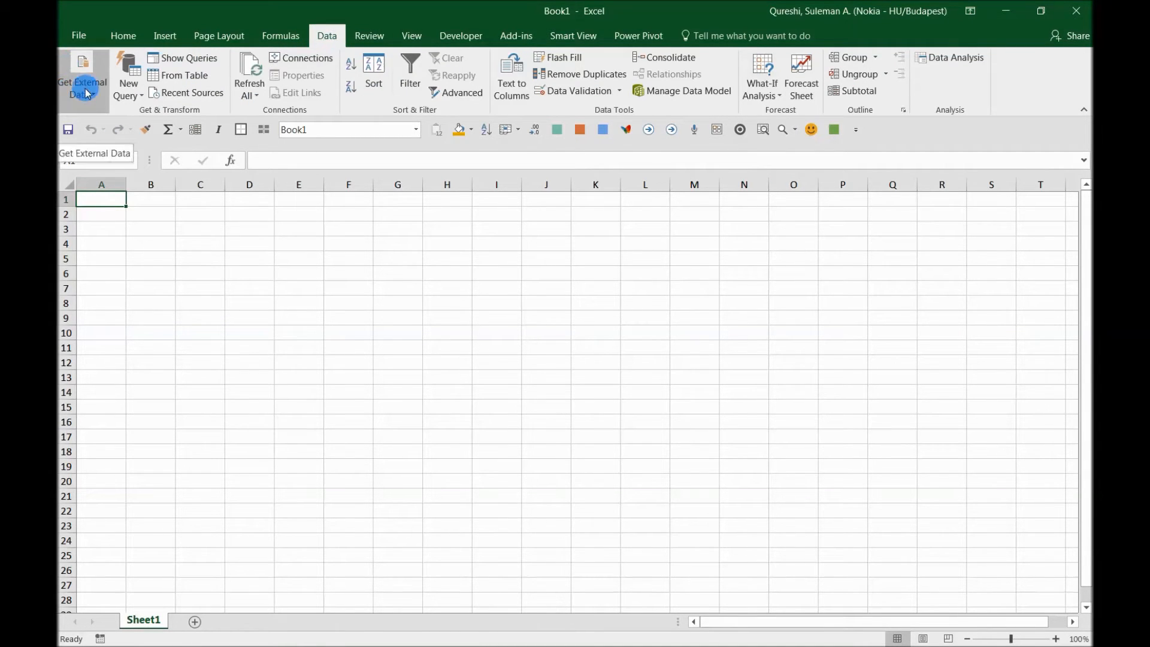
pyautogui.click(83, 75)
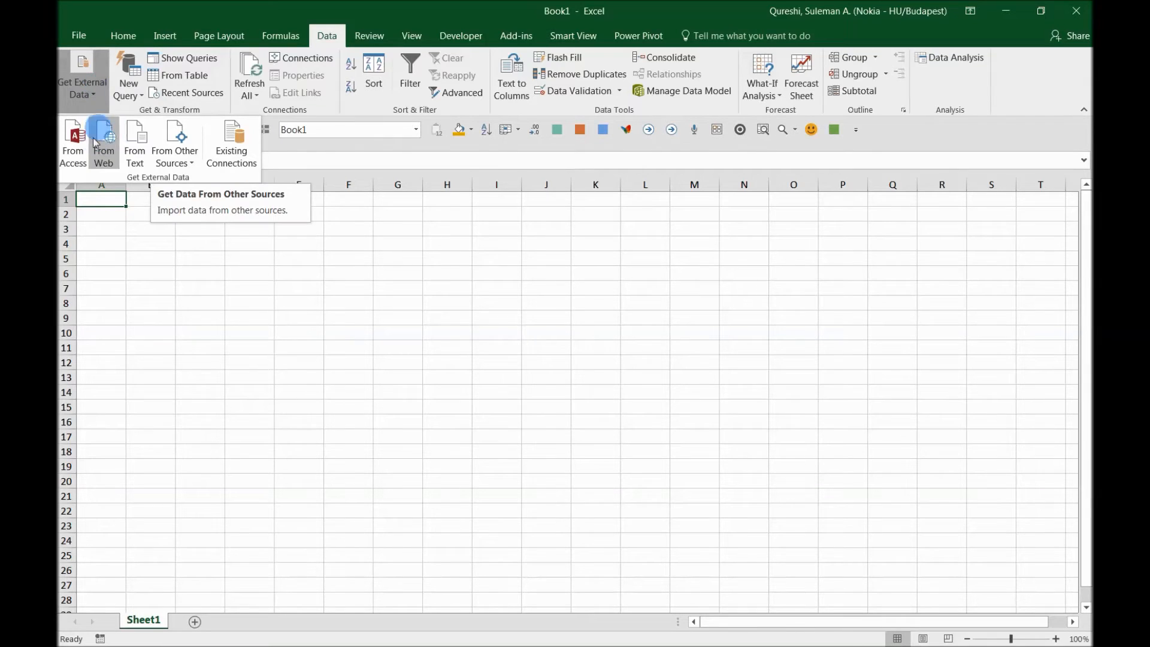
pyautogui.click(103, 142)
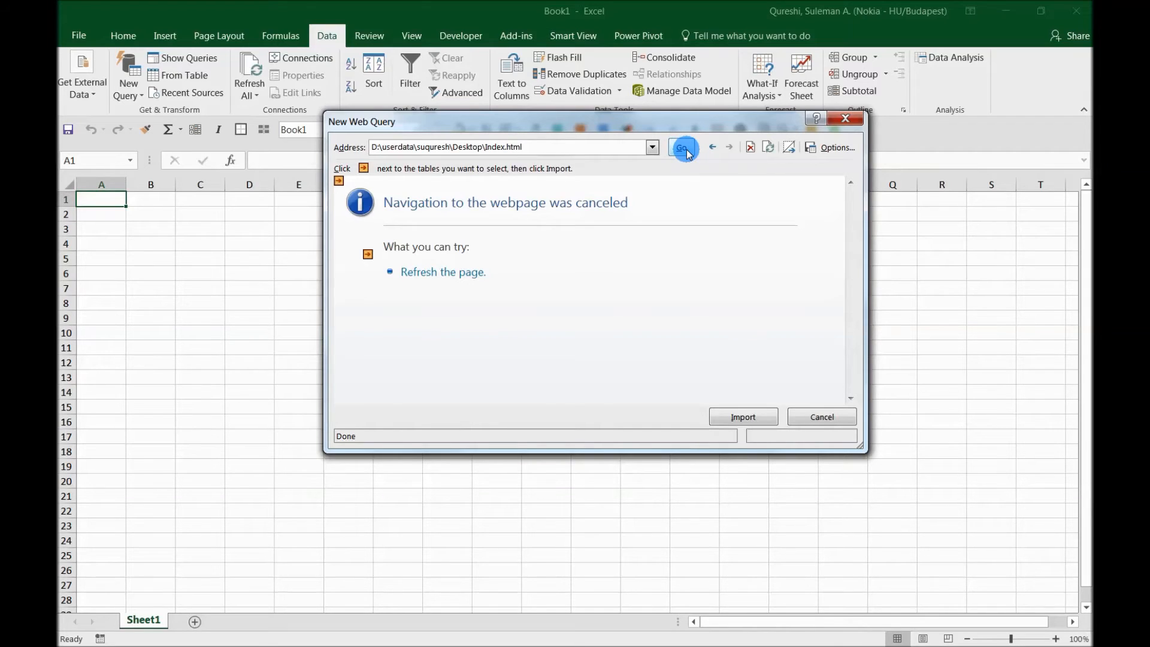
# Step: Load Index.html in the web query, accept both script errors, and import the listing
pyautogui.click(681, 147)
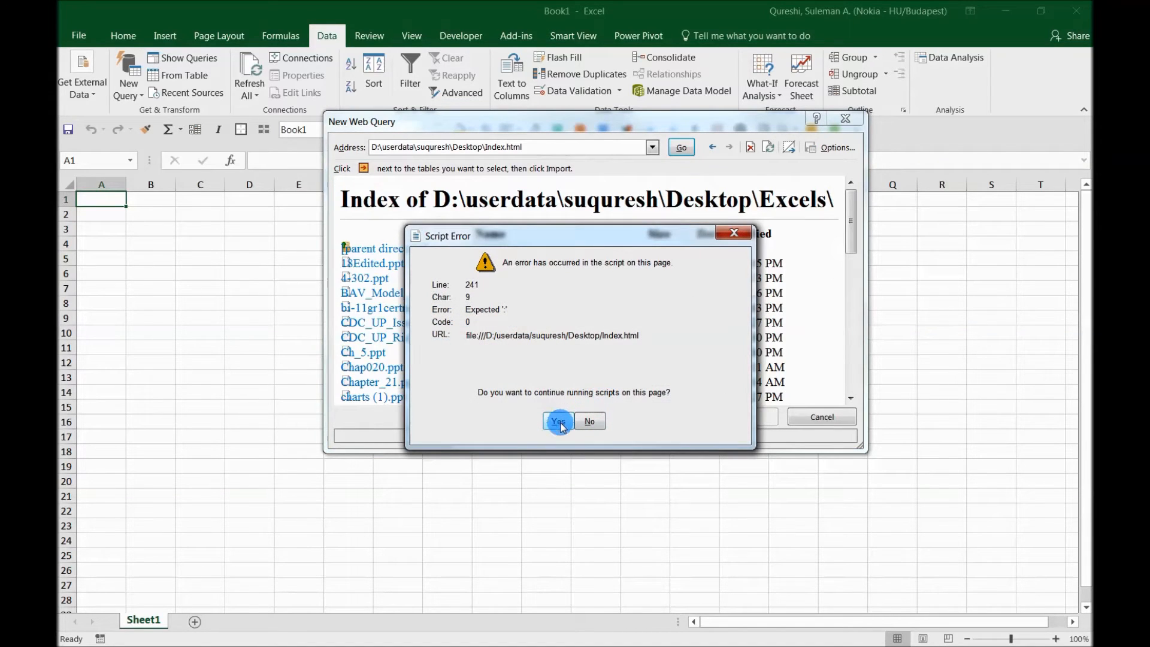
pyautogui.click(558, 421)
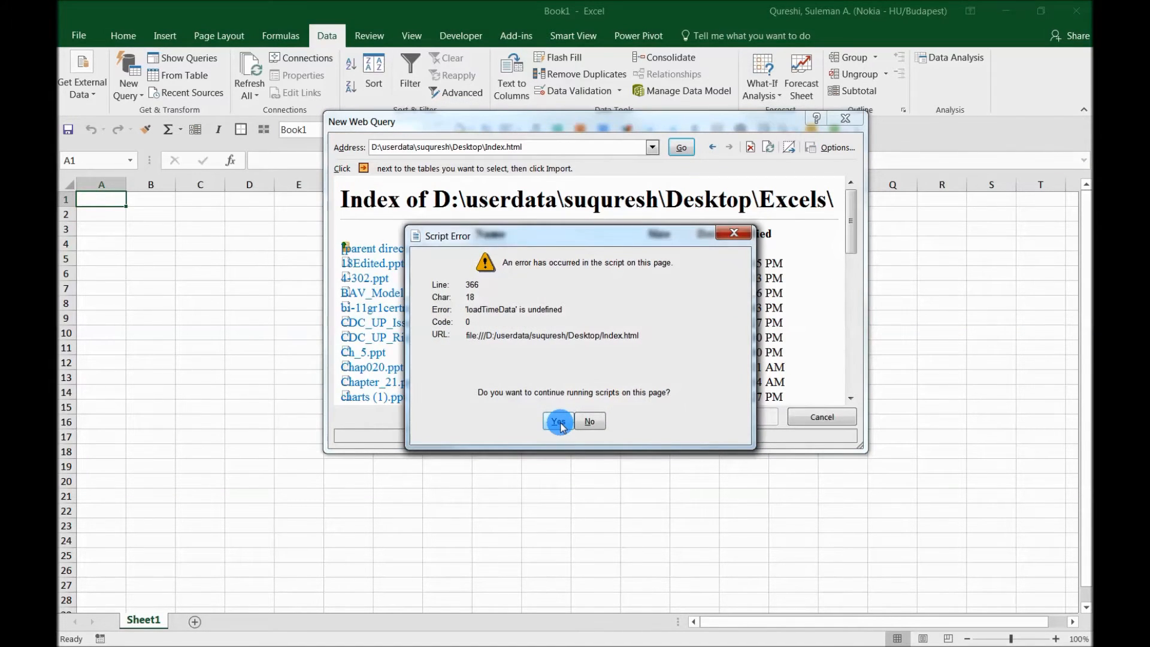
pyautogui.click(558, 420)
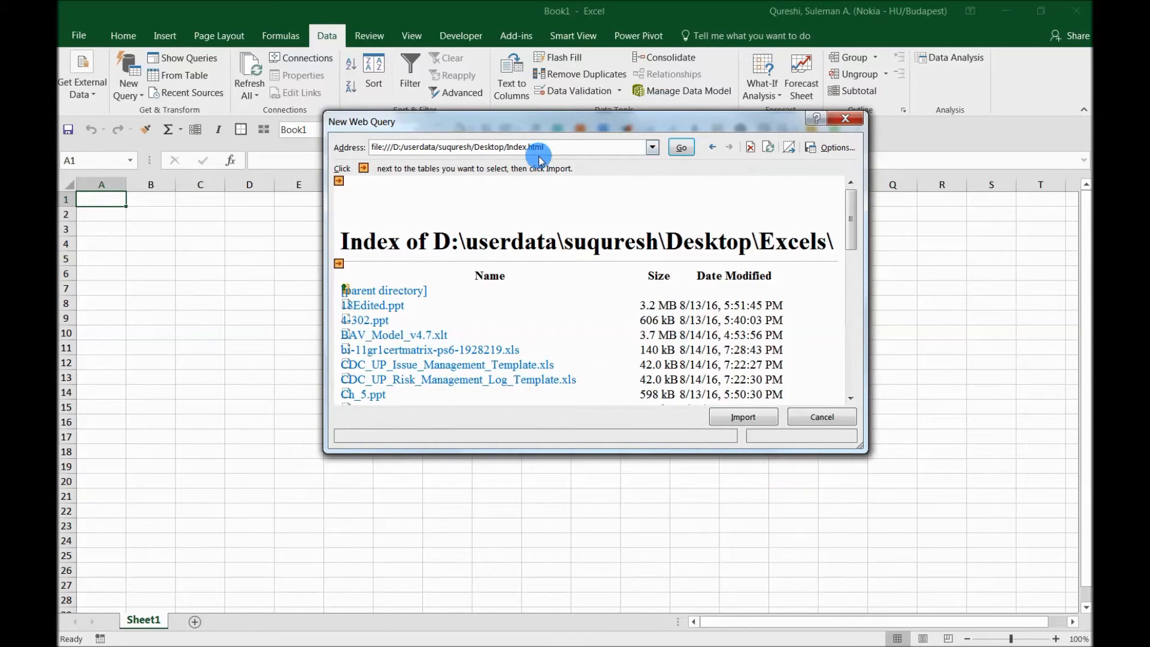
pyautogui.moveTo(631, 443)
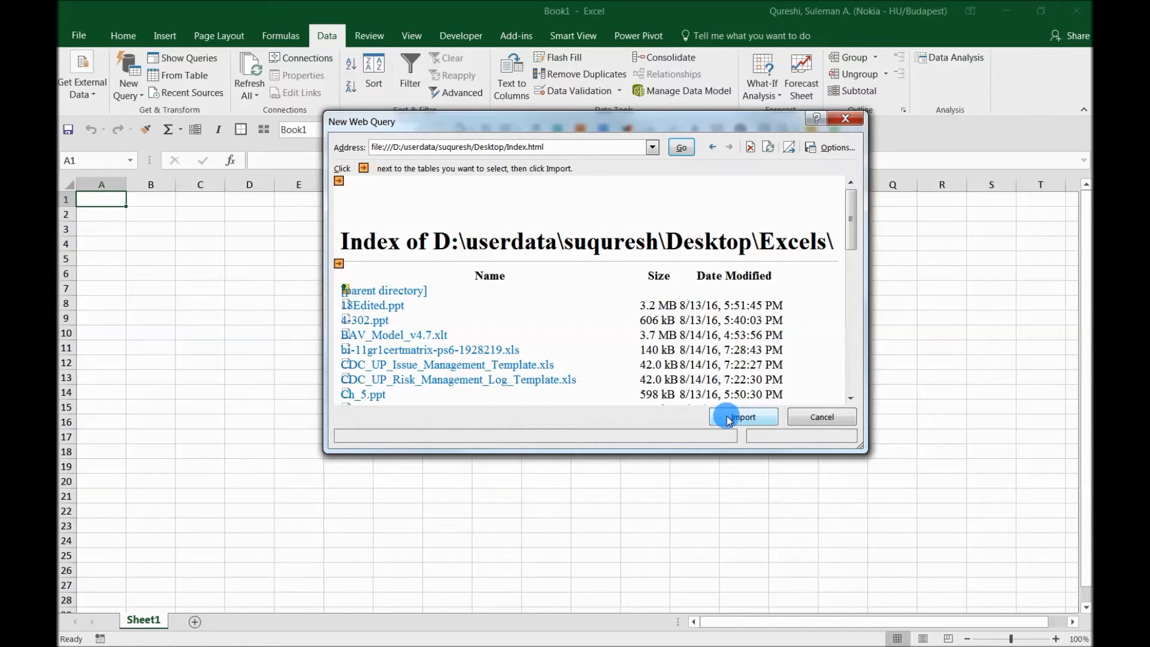
pyautogui.click(743, 417)
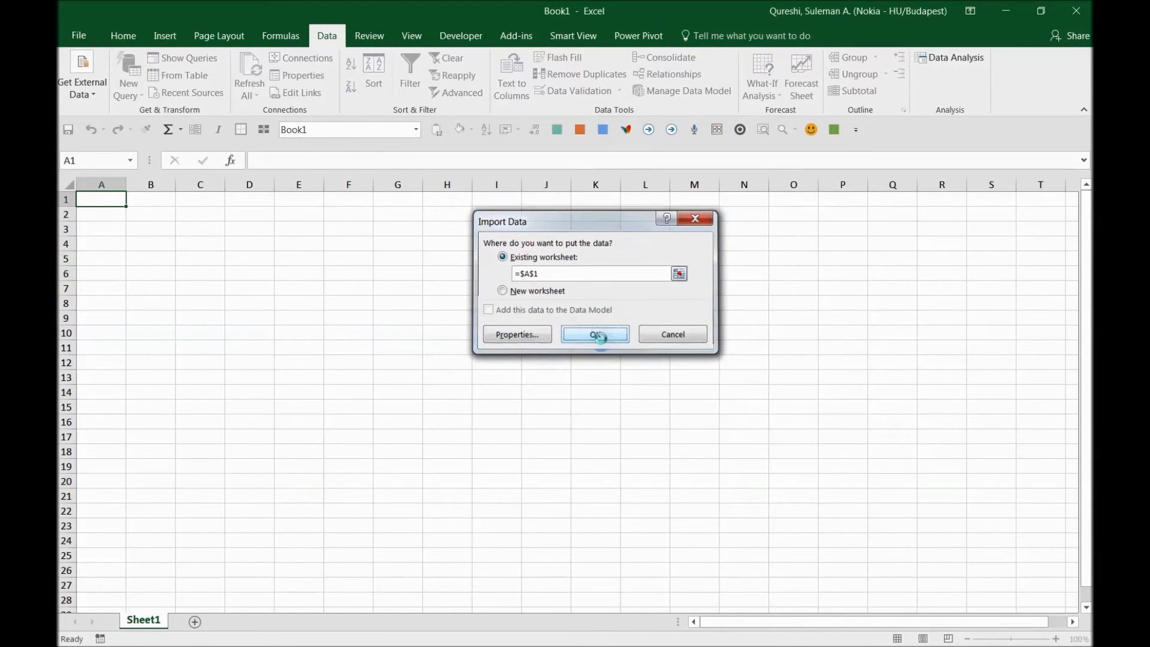
# Step: Place the imported data at $A$1 of the existing worksheet
pyautogui.click(594, 334)
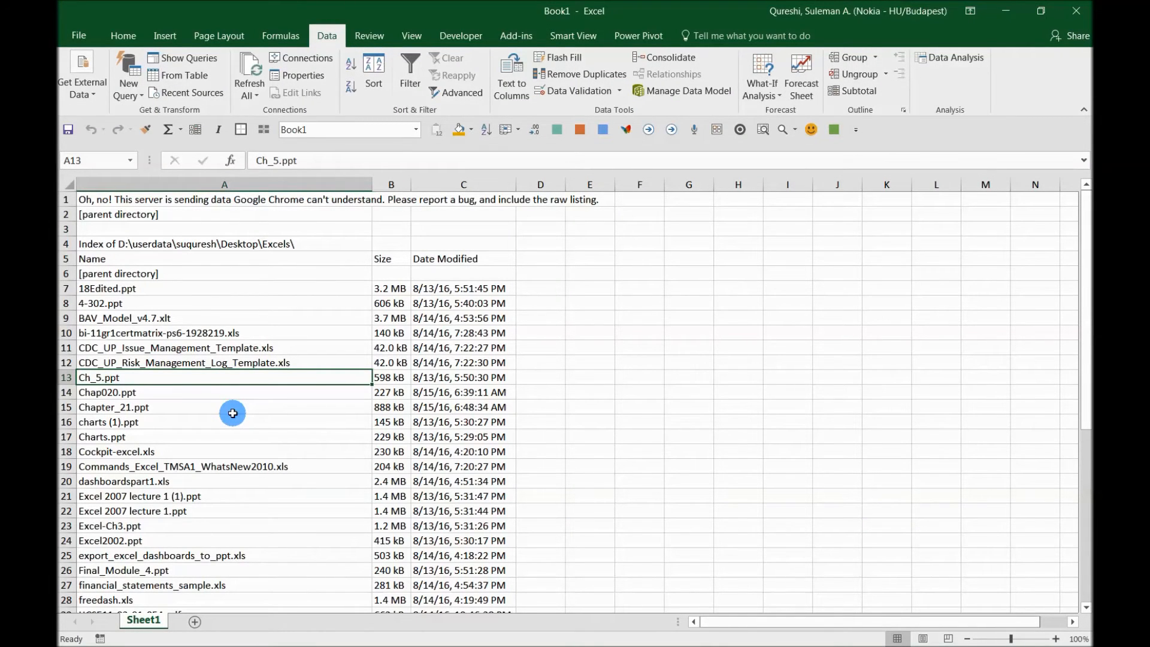
# Step: Inspect the imported list, selecting the BAV_Model_v4.7.xlt file name cell
pyautogui.click(266, 318)
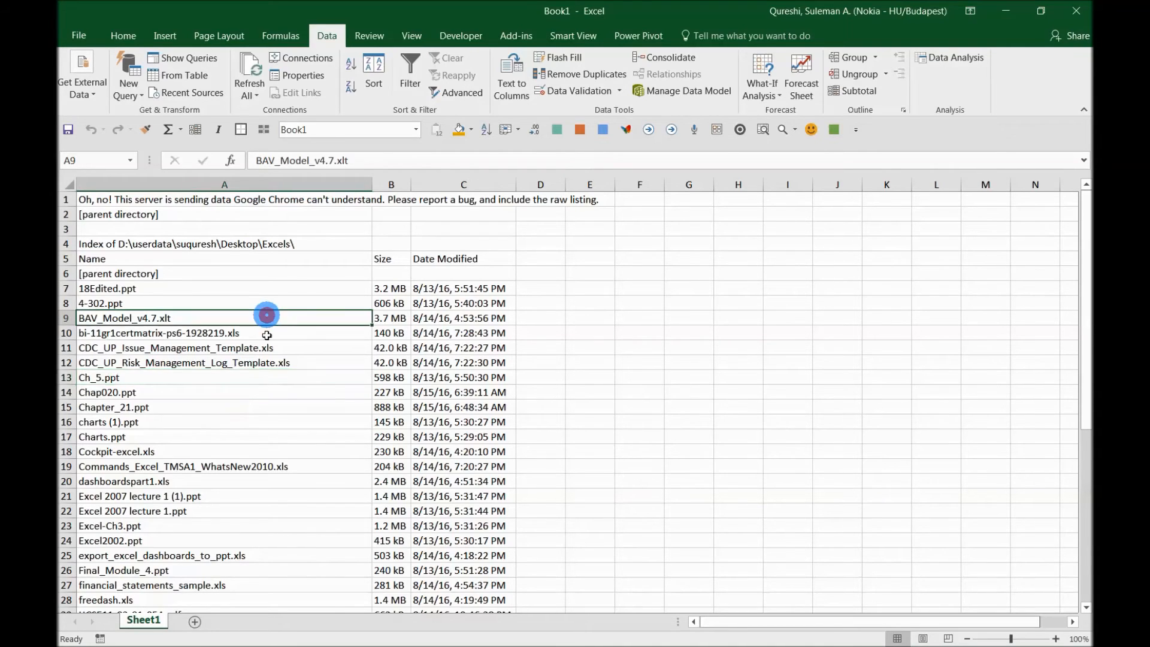